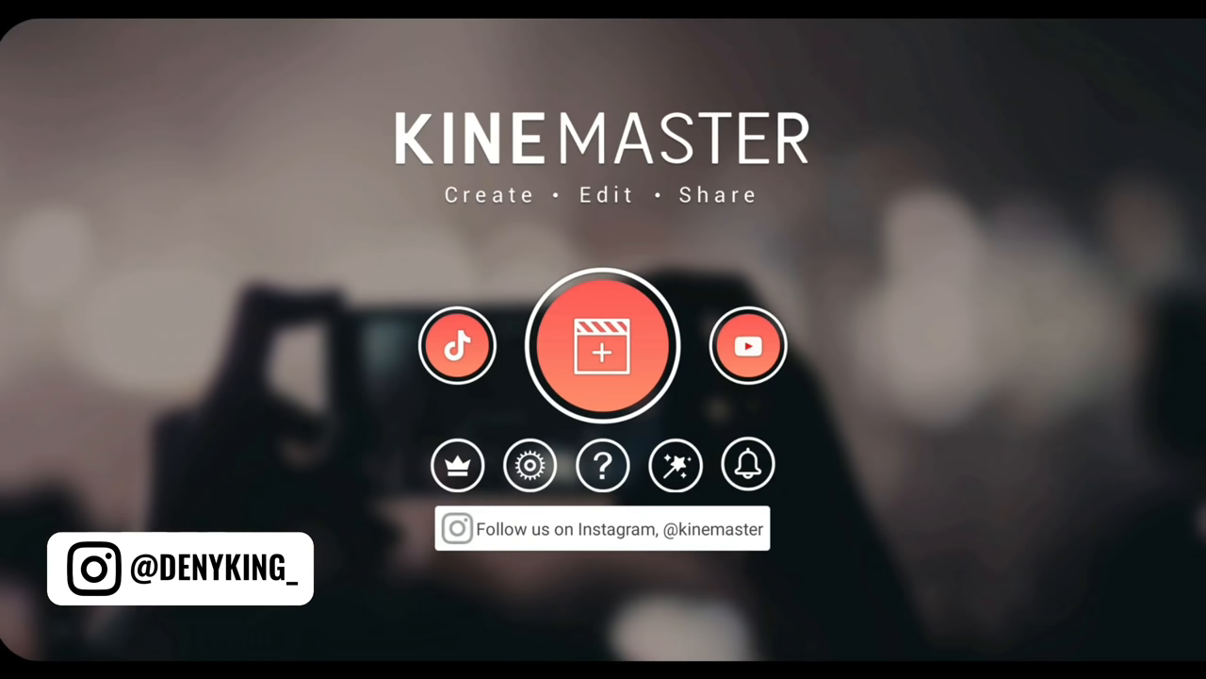
Step: Create a new project with a solid-colour background clip set to bright green
click(602, 345)
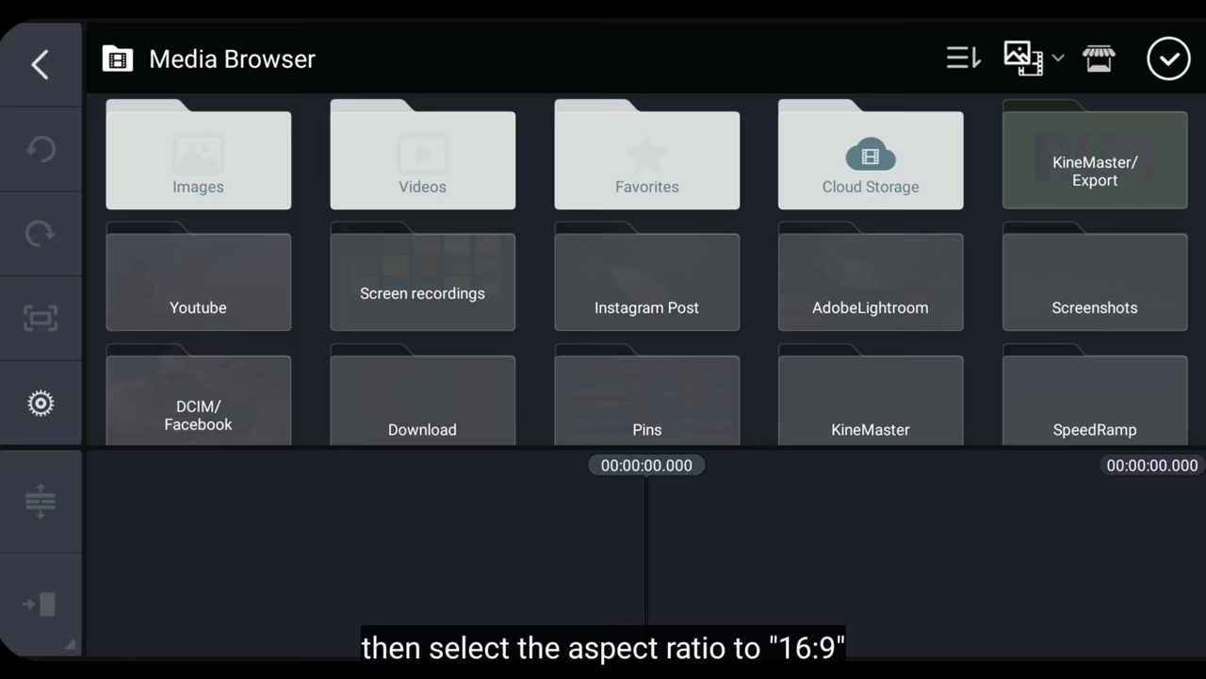
click(197, 155)
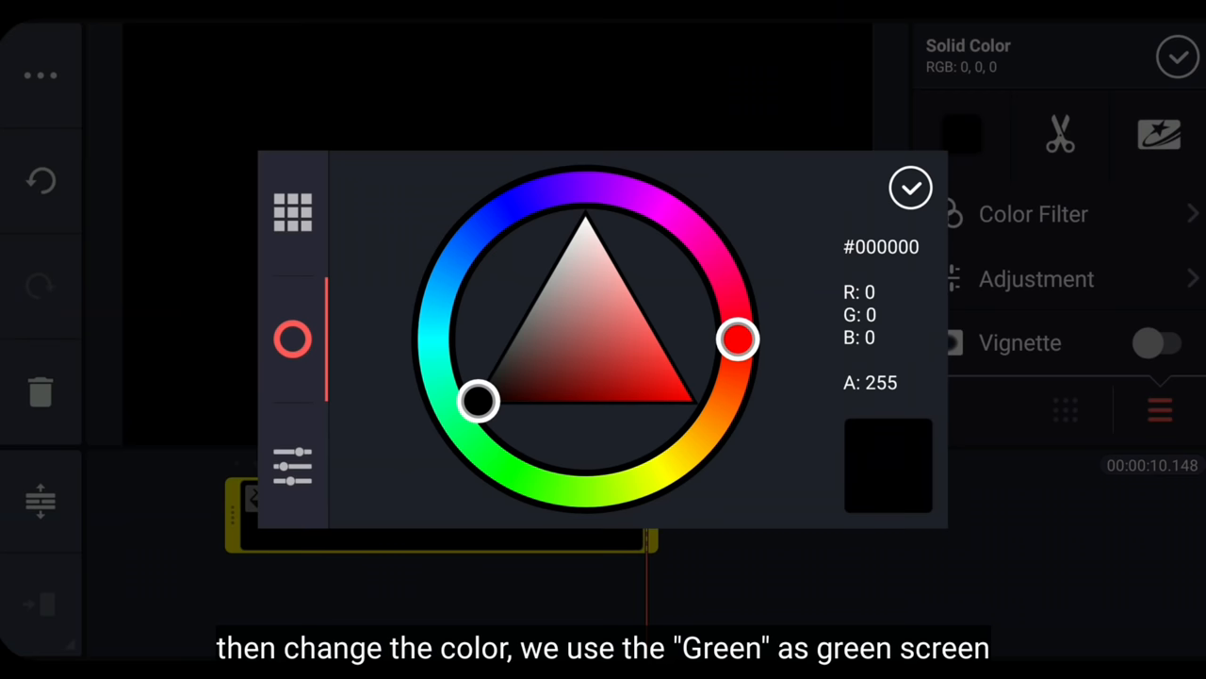
drag(740, 339, 542, 486)
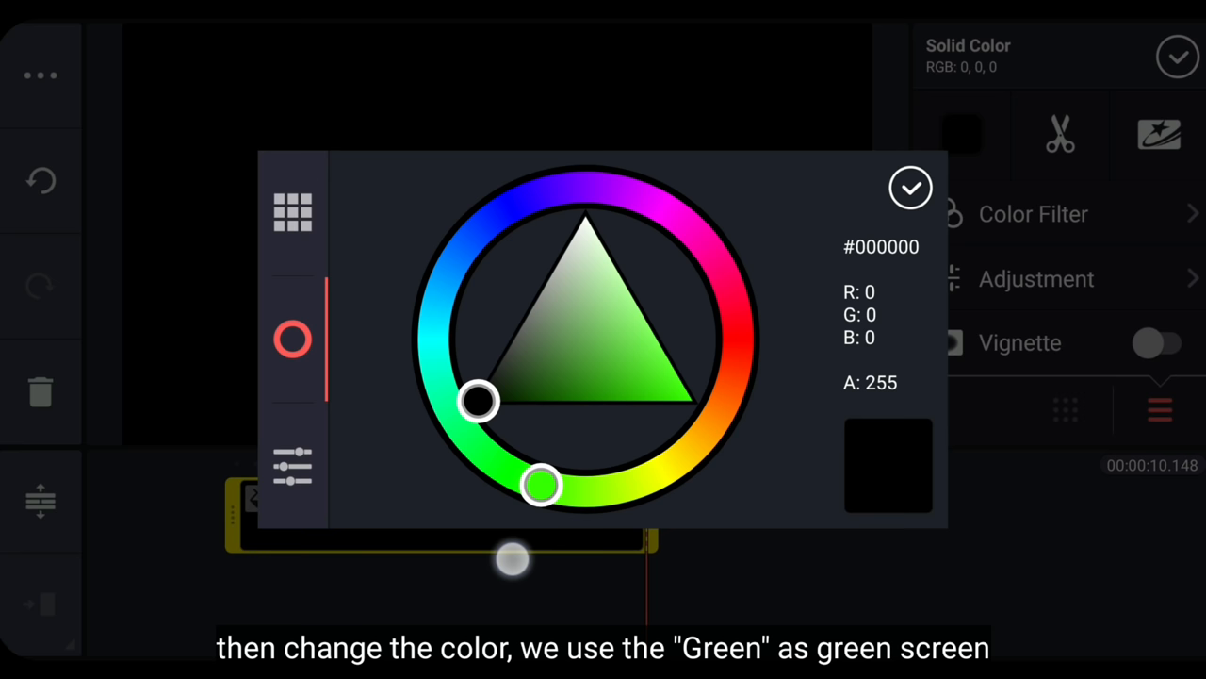
click(910, 187)
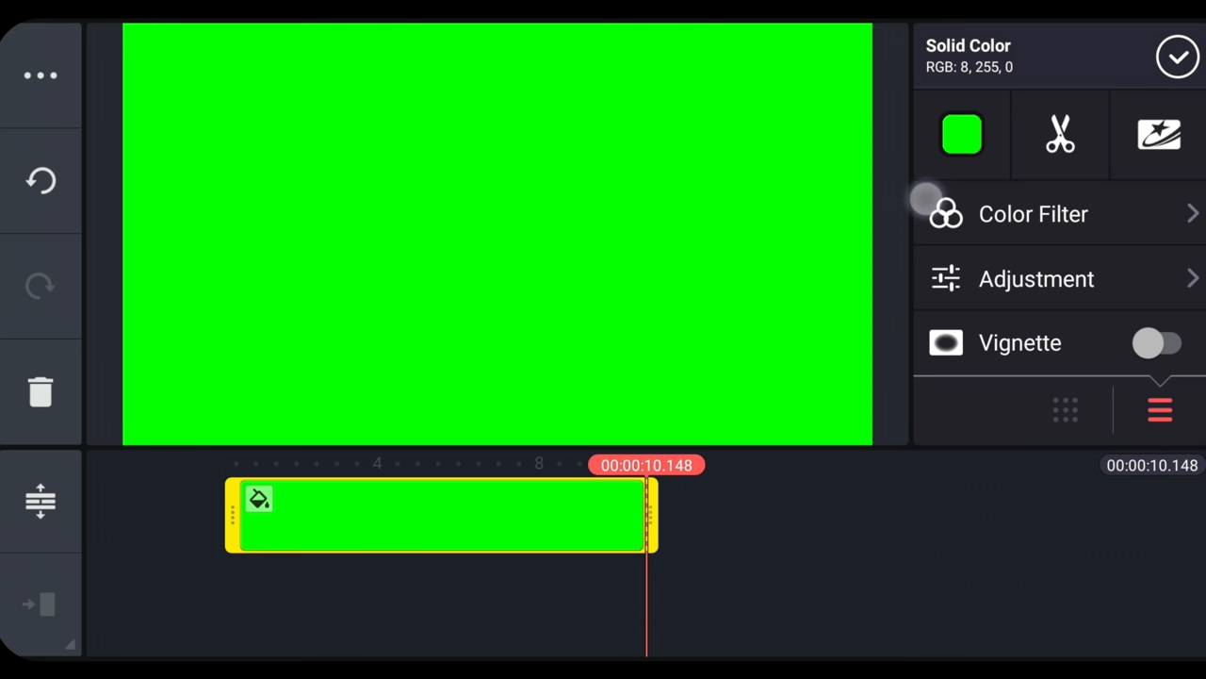
Step: Add a text layer reading 'SUN' over the green background
click(1177, 56)
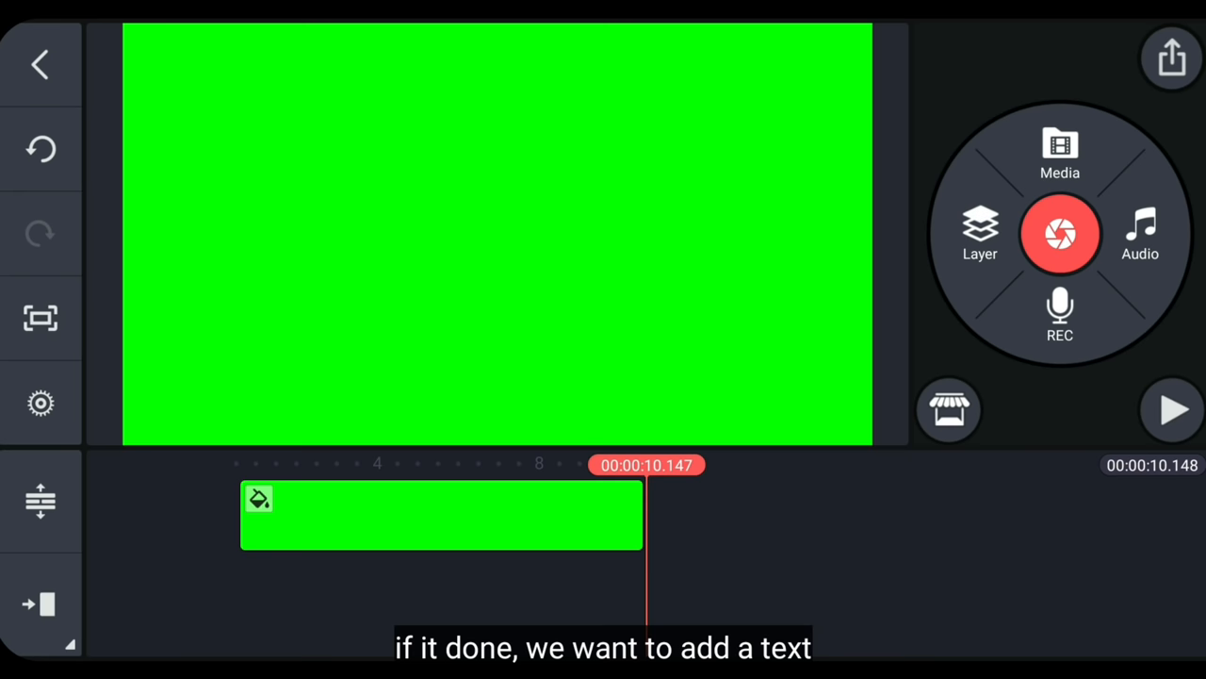
click(979, 234)
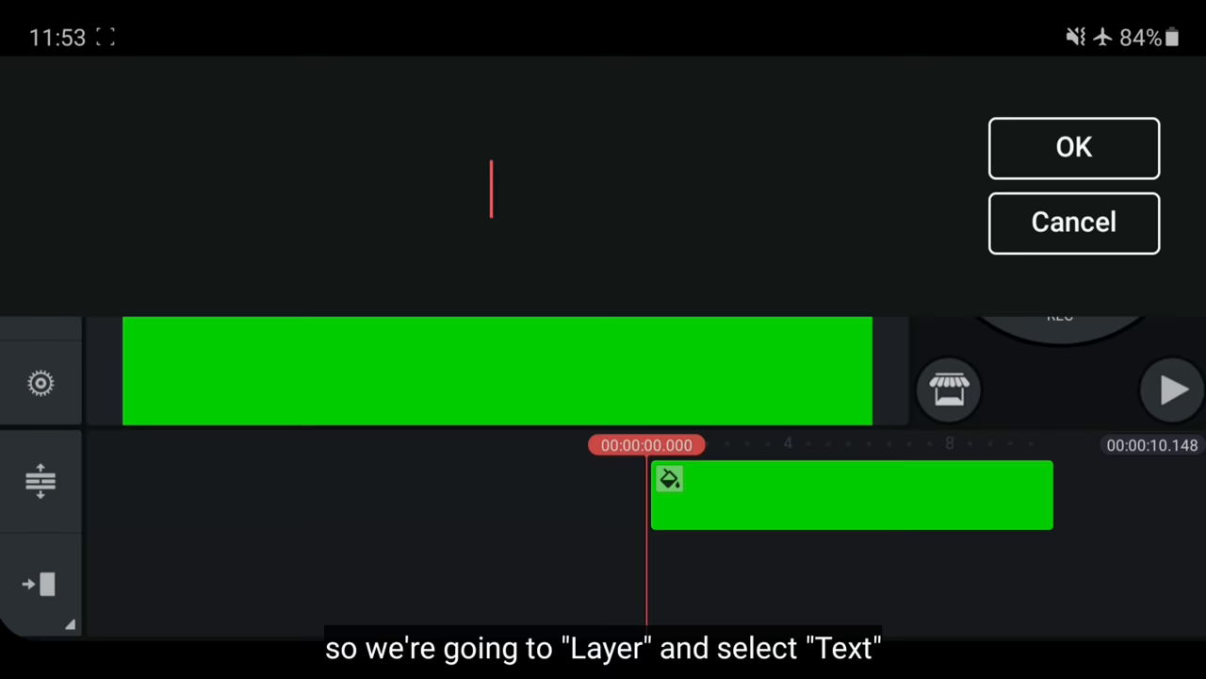
click(1073, 147)
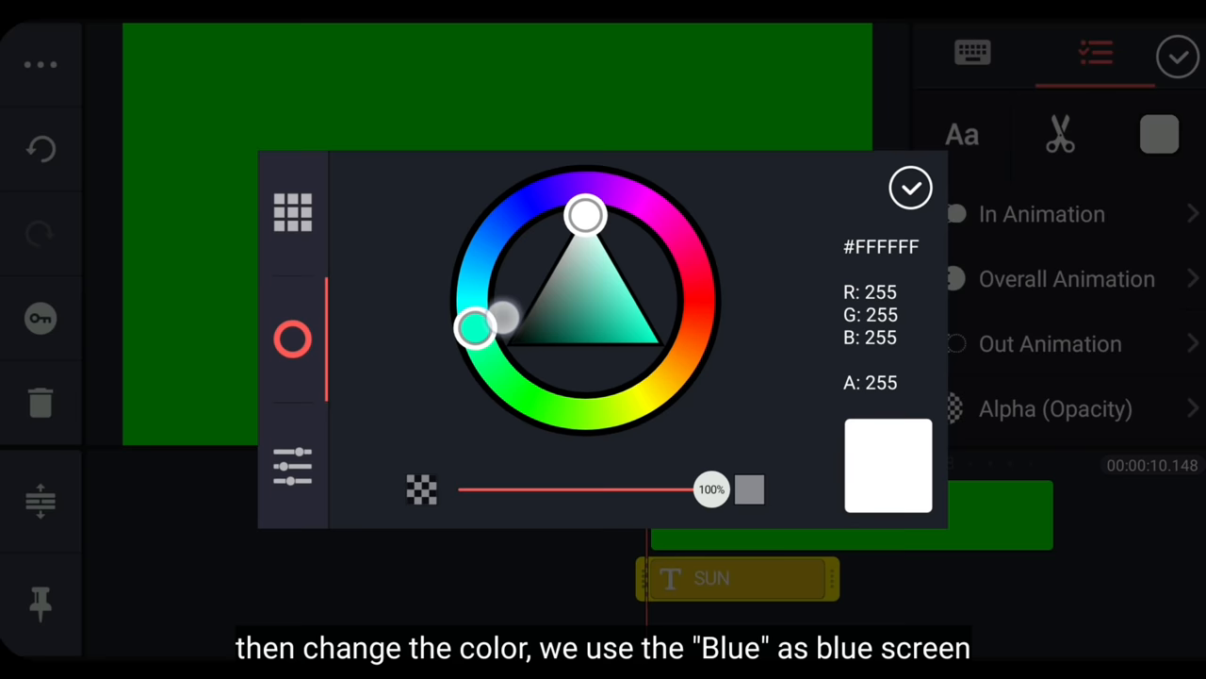
Step: Colour the SUN text blue and set its font to Roboto Black
click(910, 186)
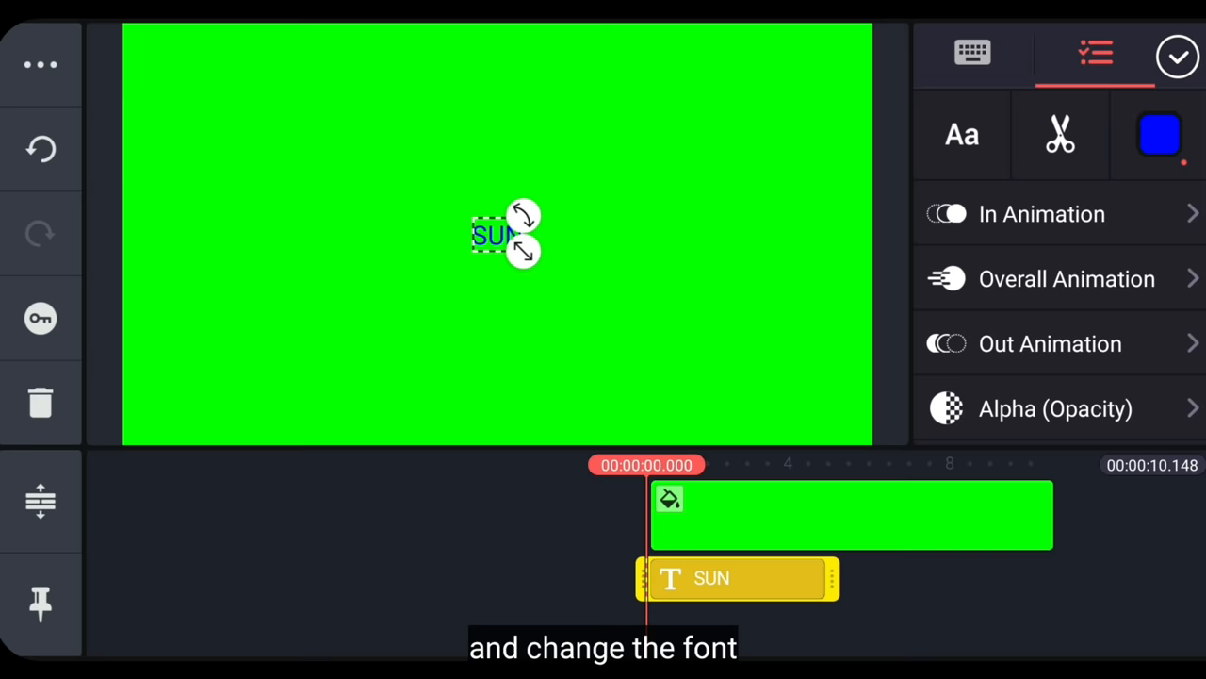
click(962, 133)
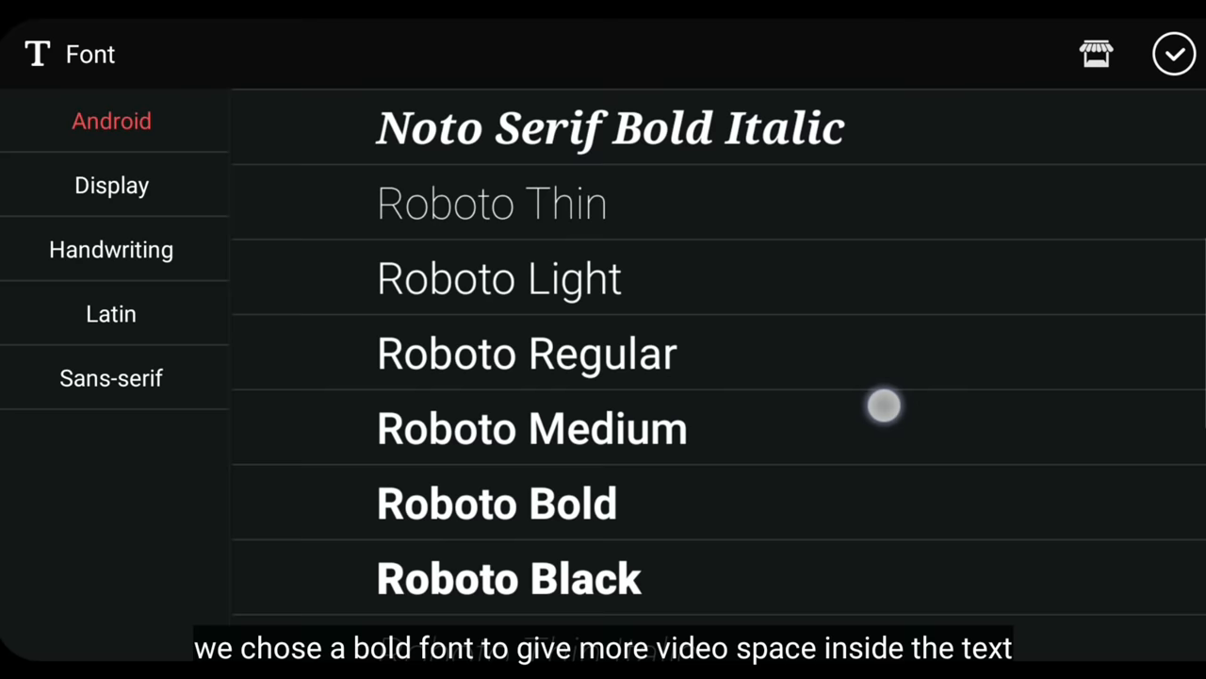
click(509, 578)
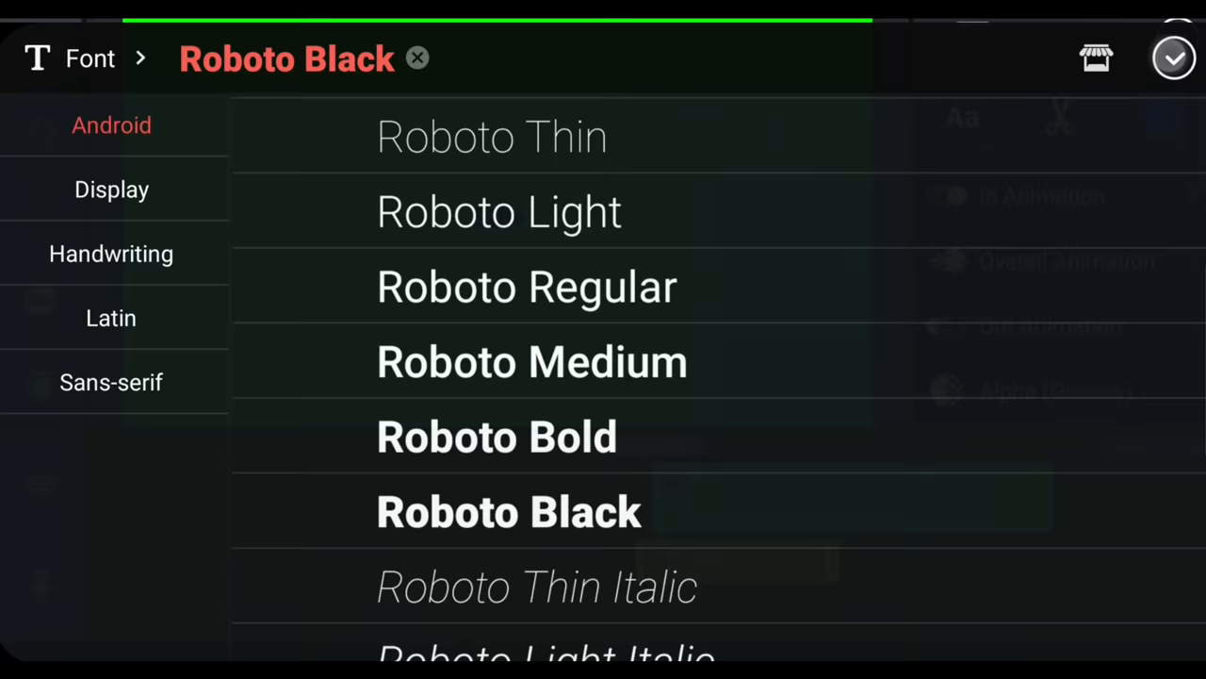
click(1174, 57)
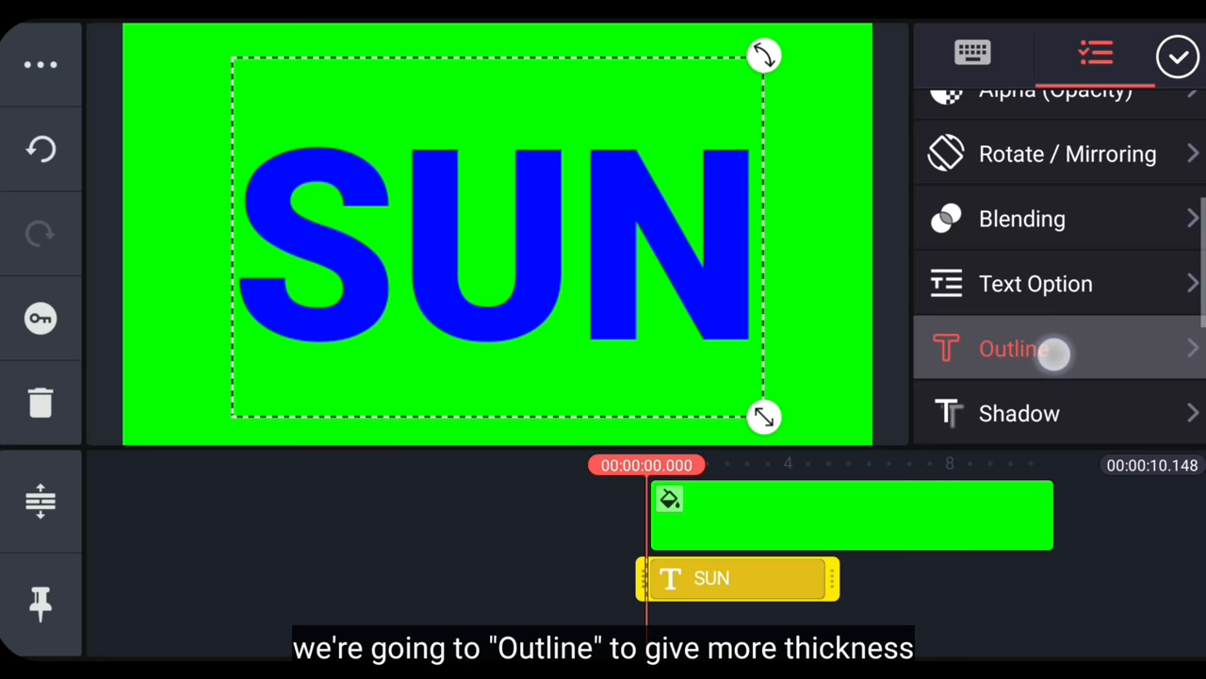
Step: Enable a blue outline on the SUN text and reduce its weight slightly
click(1013, 348)
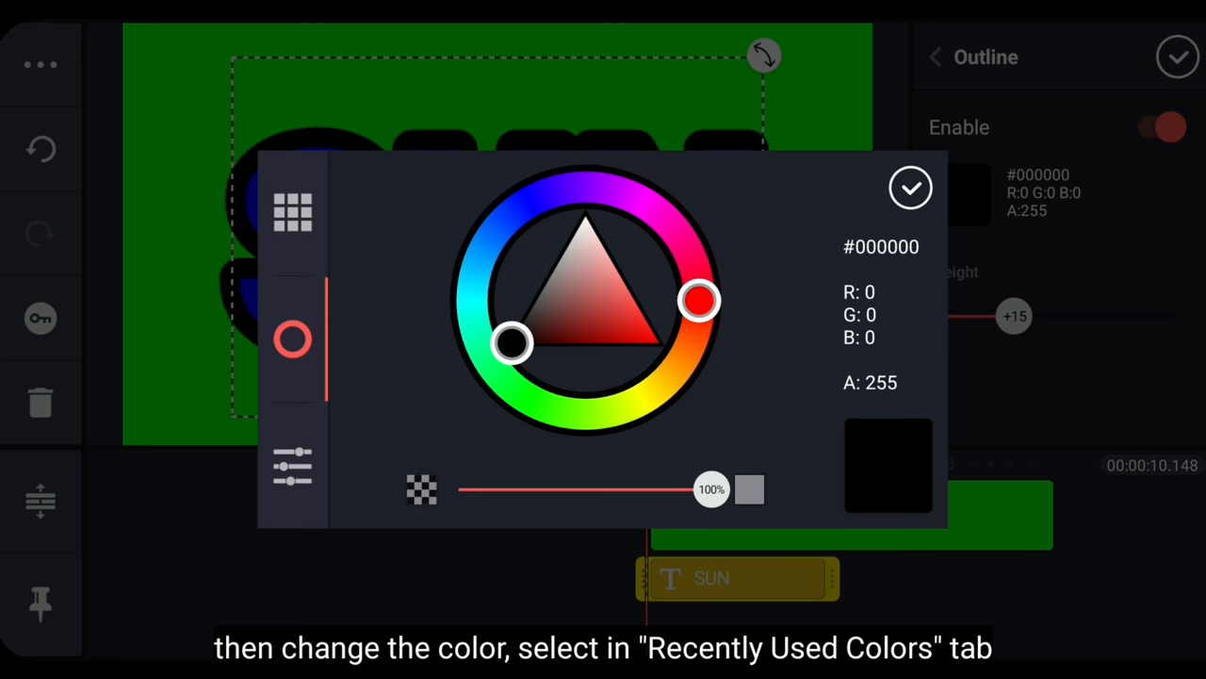
click(292, 212)
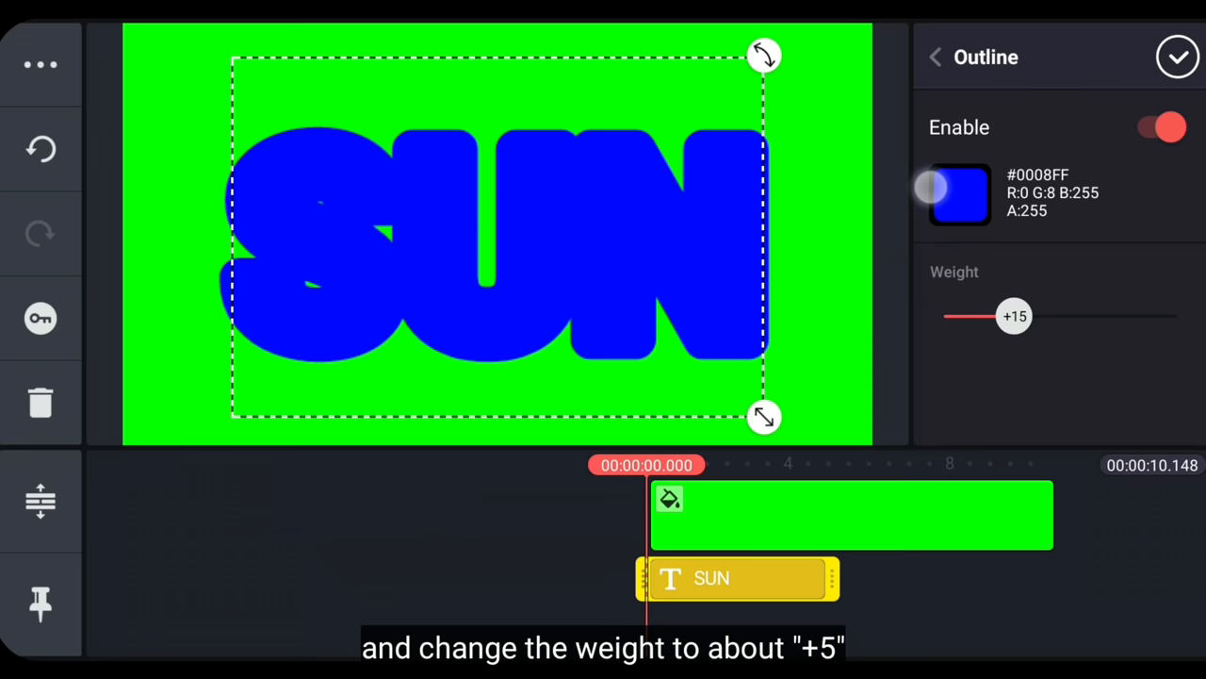
drag(1014, 316, 980, 316)
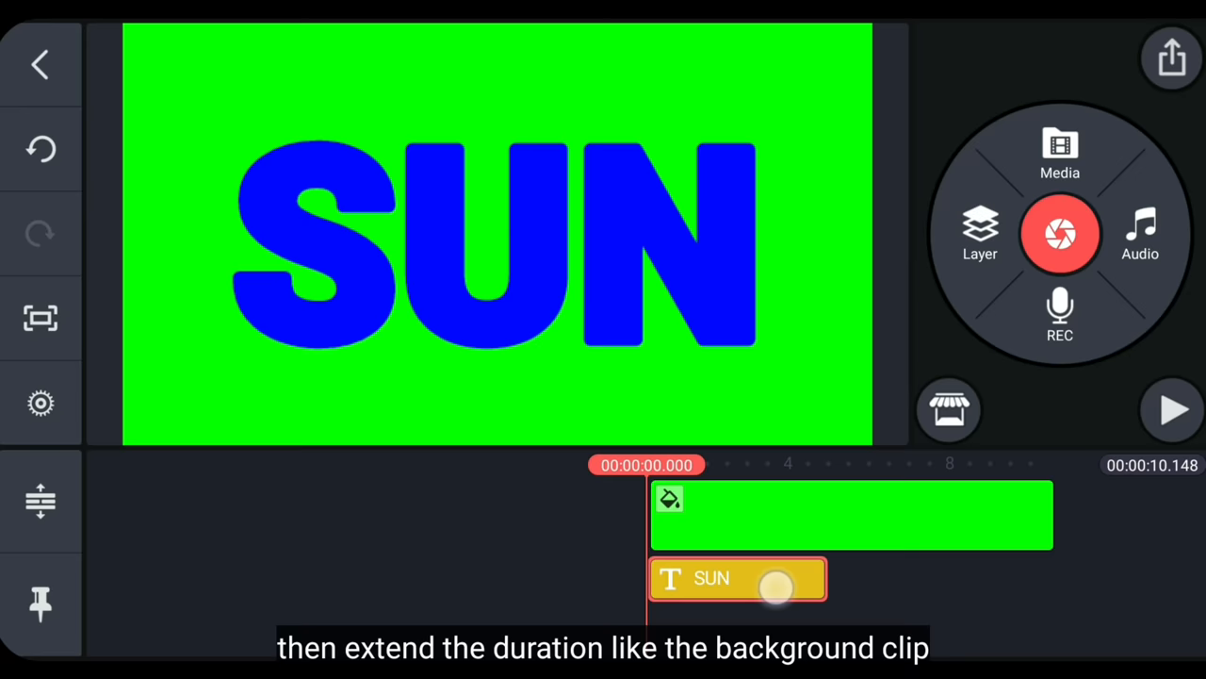
Step: Extend the SUN text clip to the background's length, then save and exit
click(738, 577)
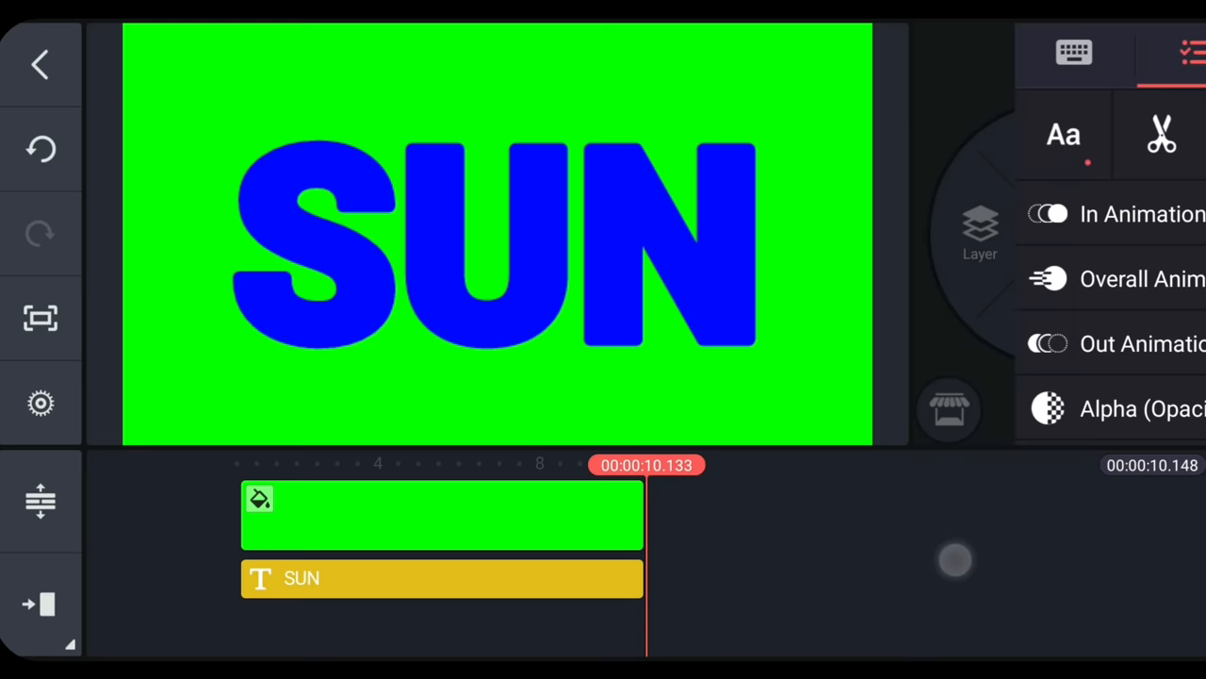
click(441, 601)
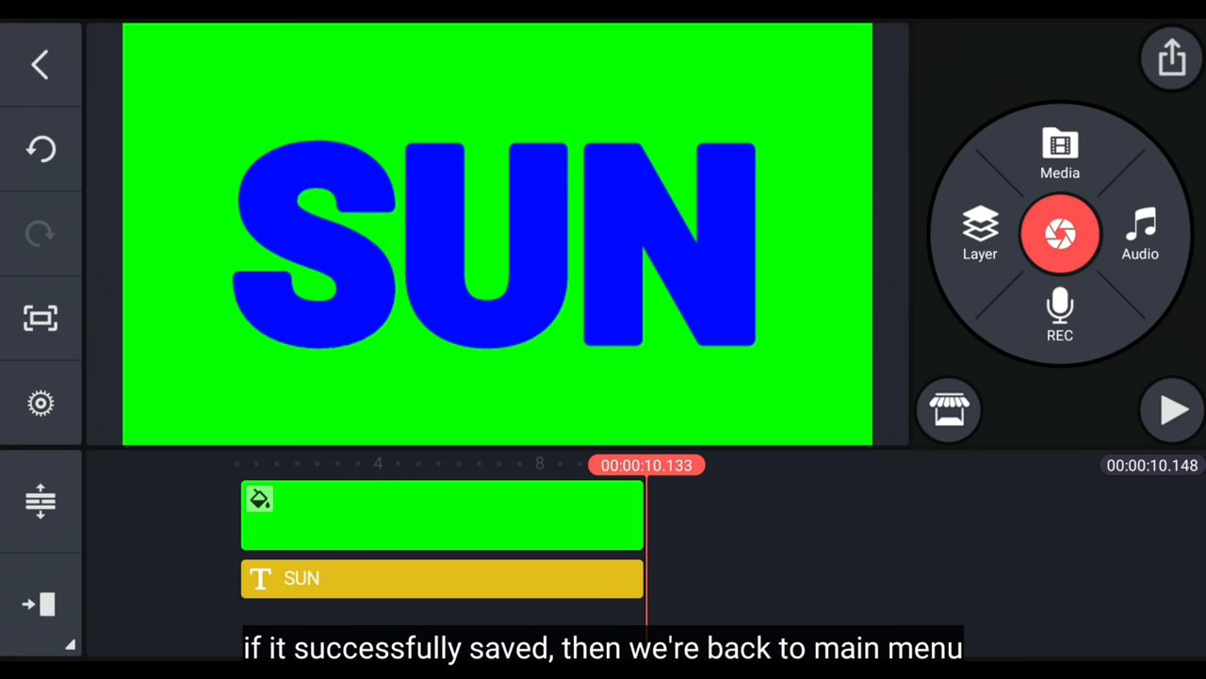
click(41, 63)
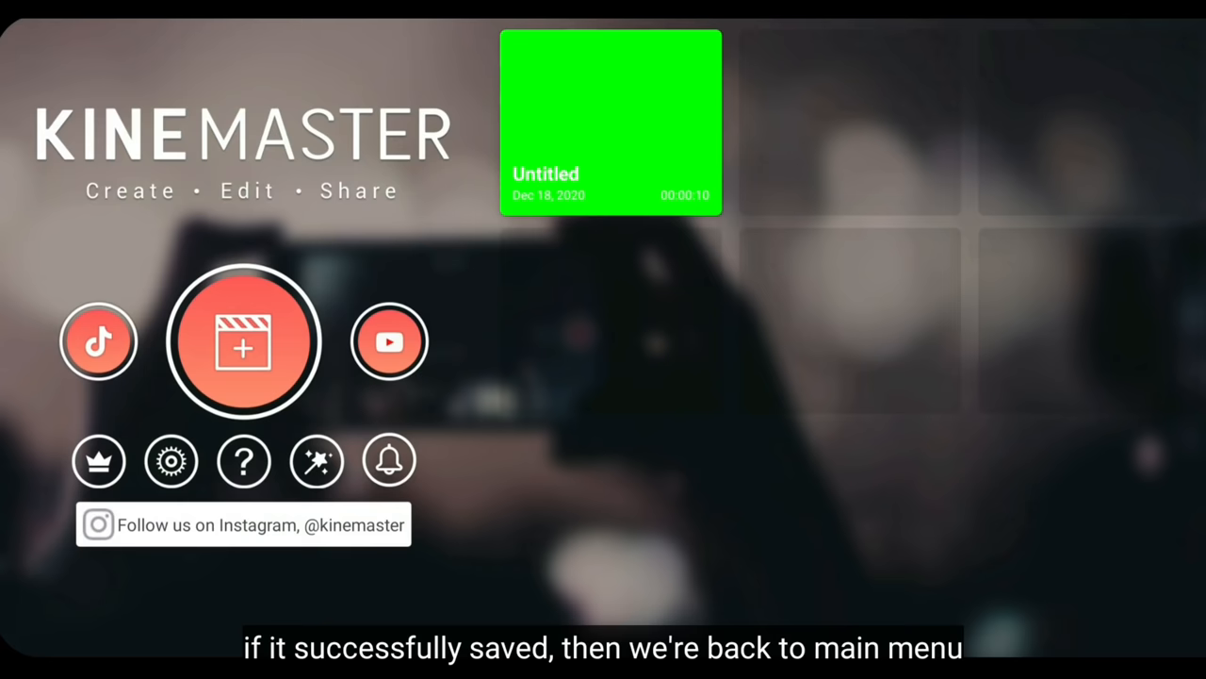
Step: Start a 16:9 beach sunset project and layer the green SUN video over it
click(243, 340)
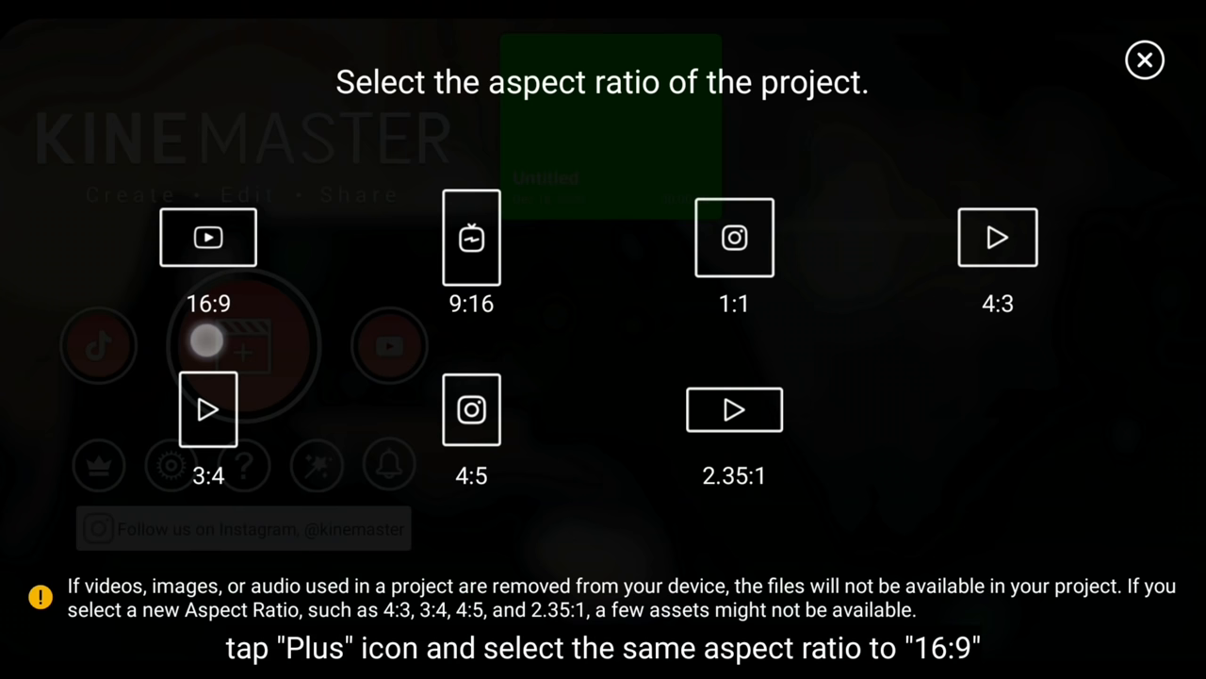
click(208, 237)
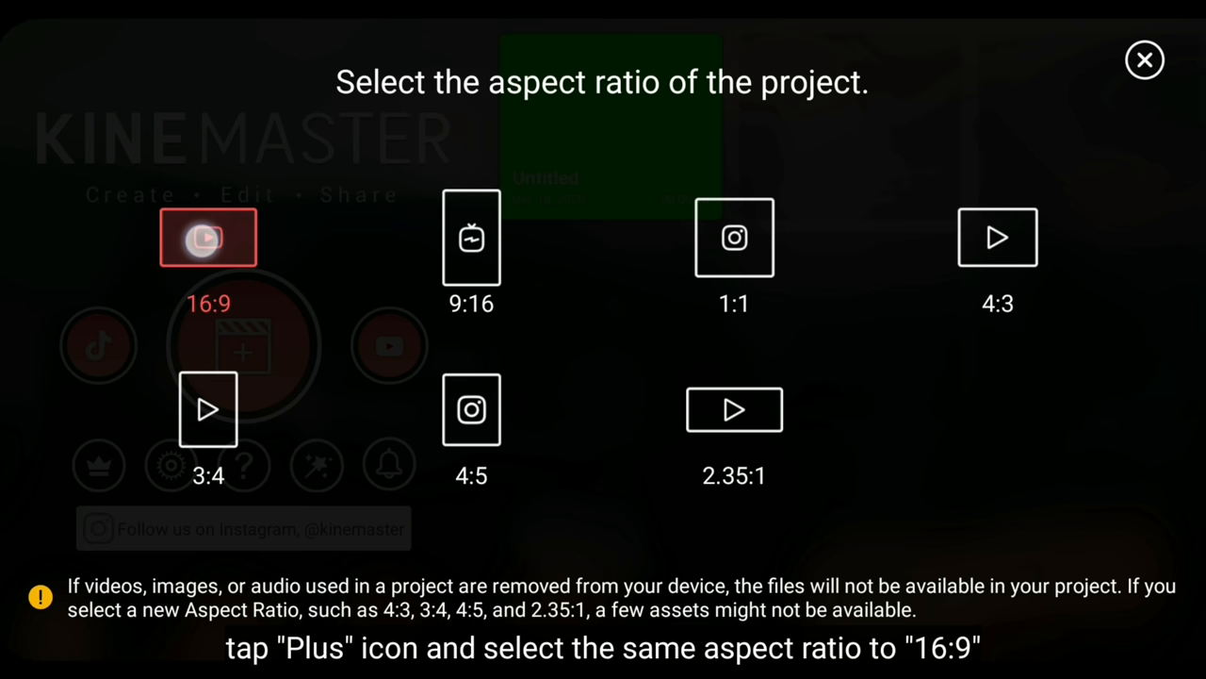
click(208, 236)
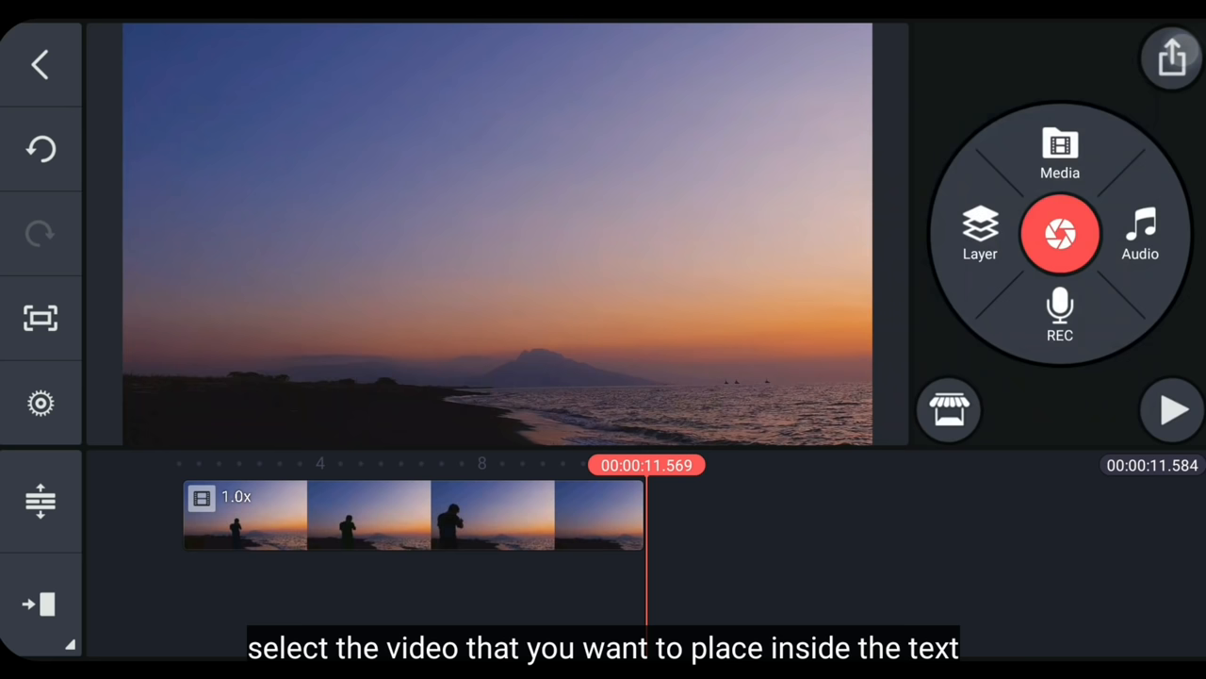
click(979, 234)
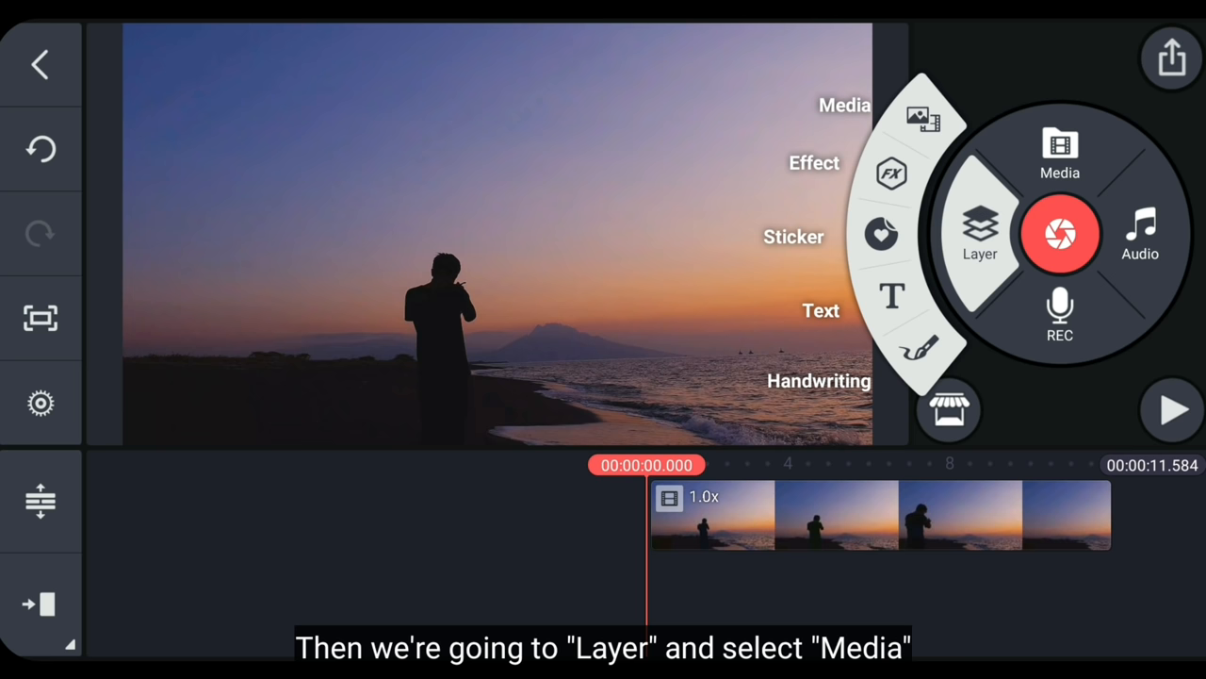
click(1059, 152)
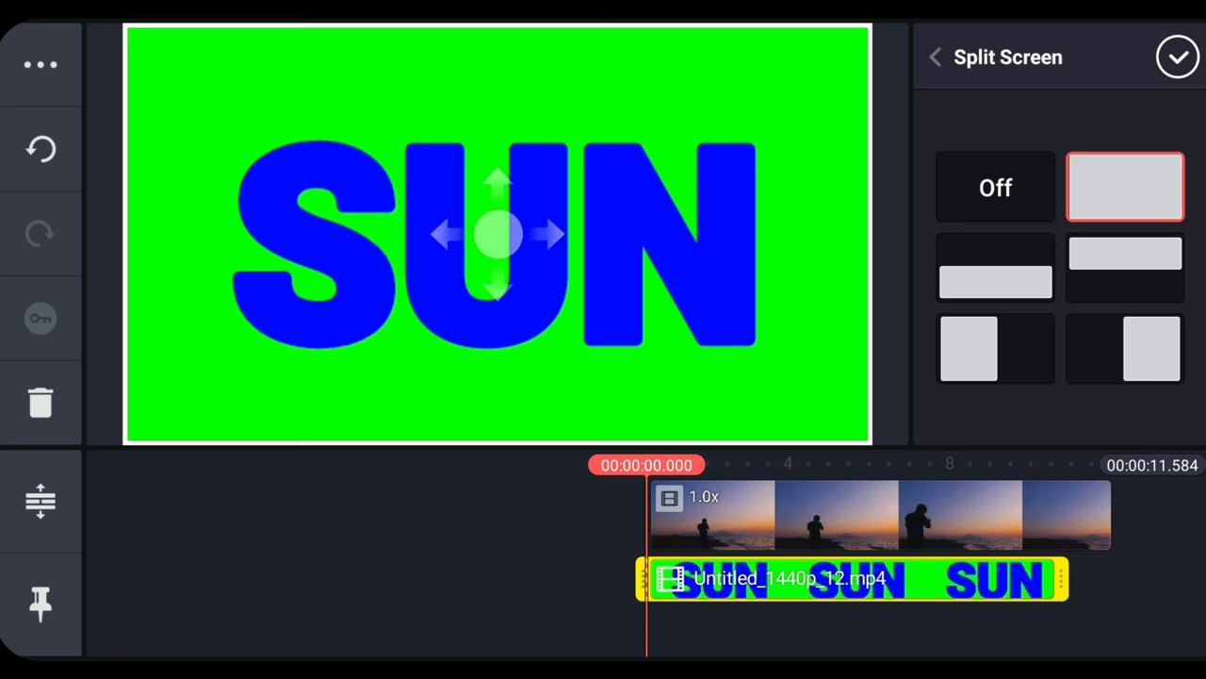
Step: Enable Chroma Key on the SUN layer with blue as the key colour
click(935, 57)
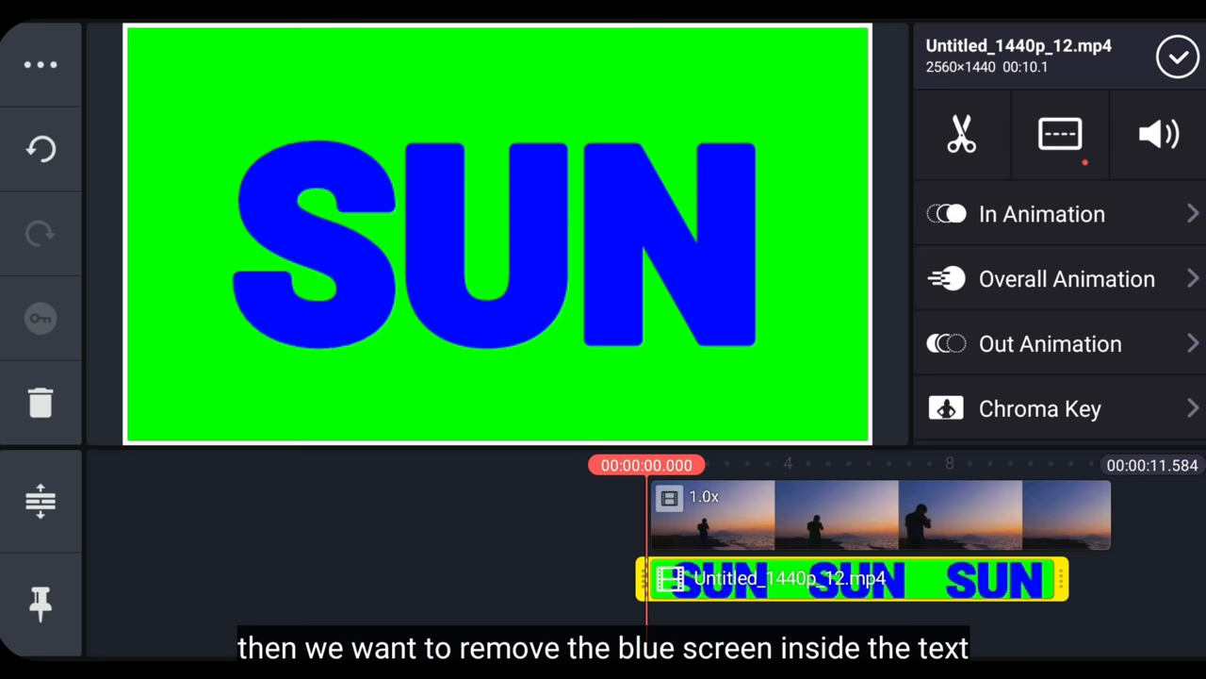
click(1040, 408)
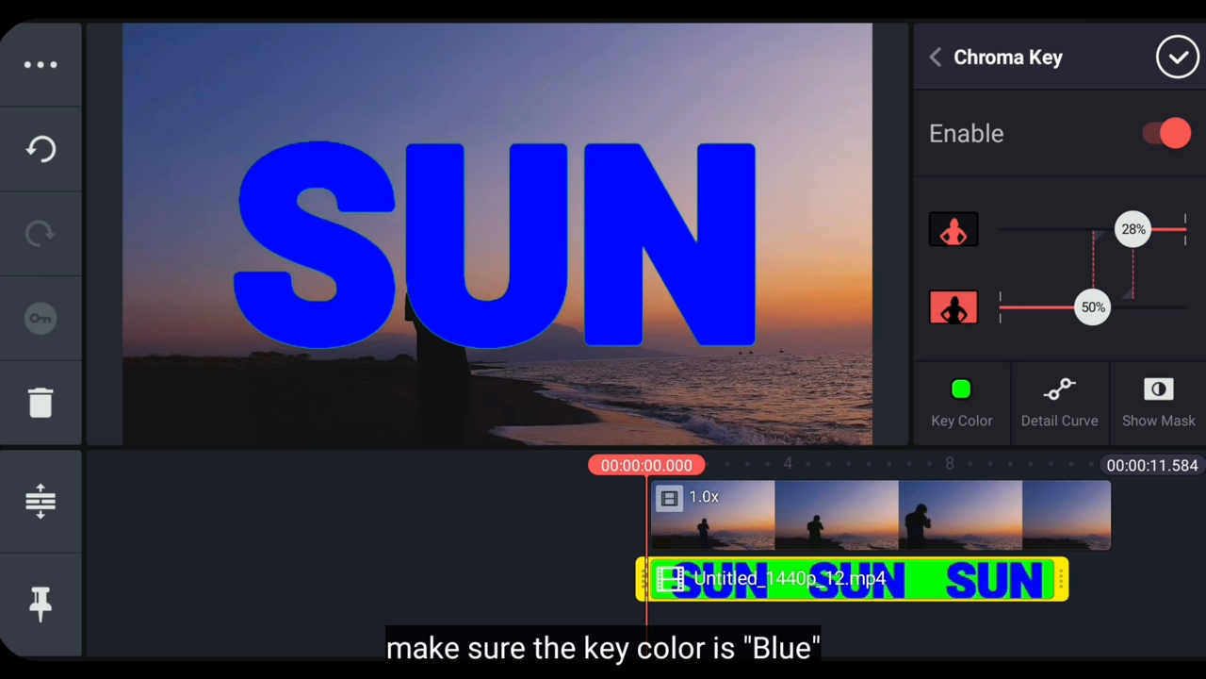
click(962, 389)
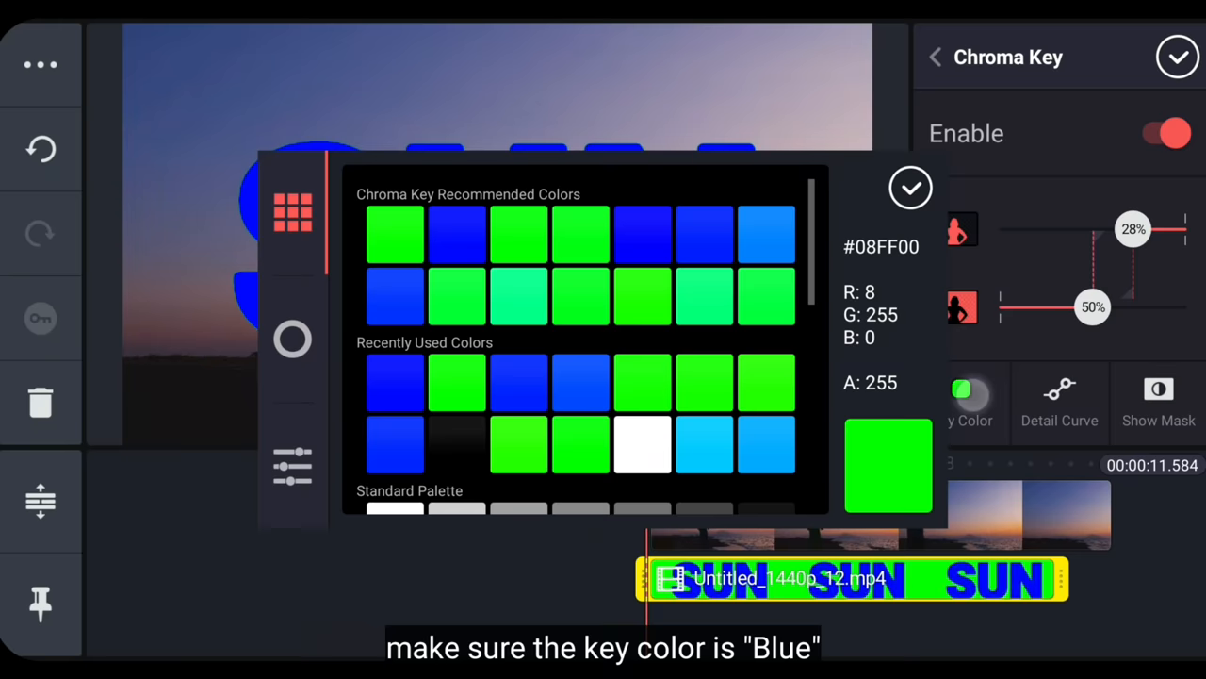
click(910, 187)
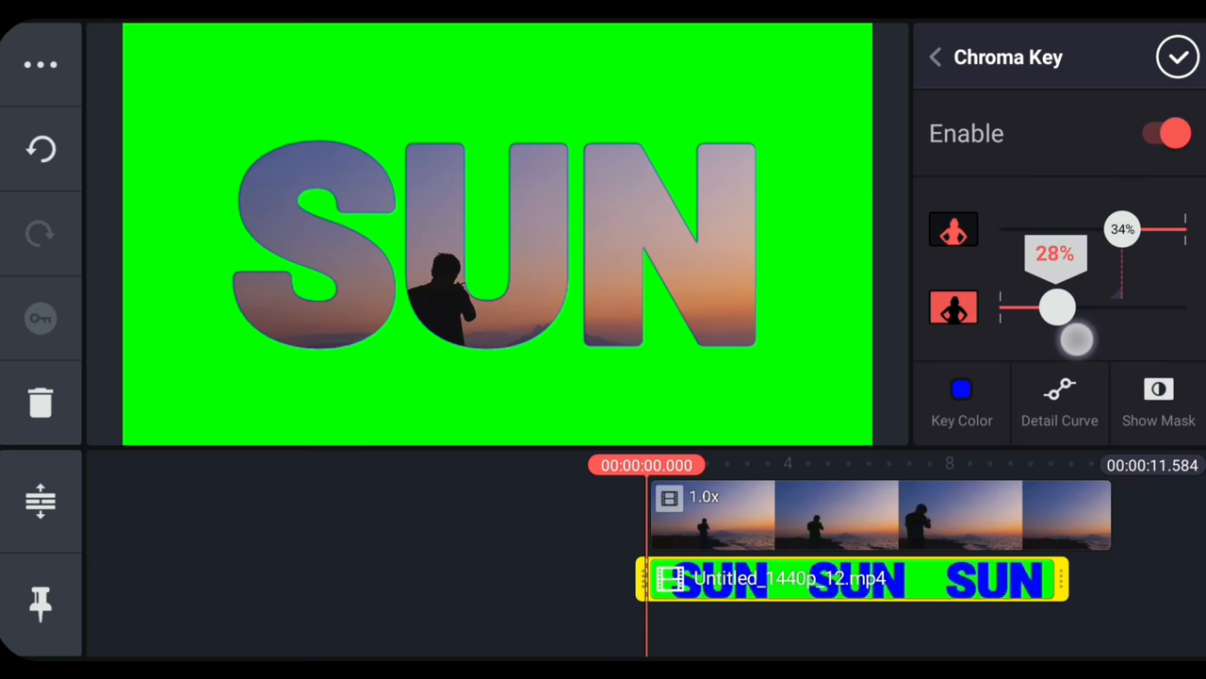
click(1171, 44)
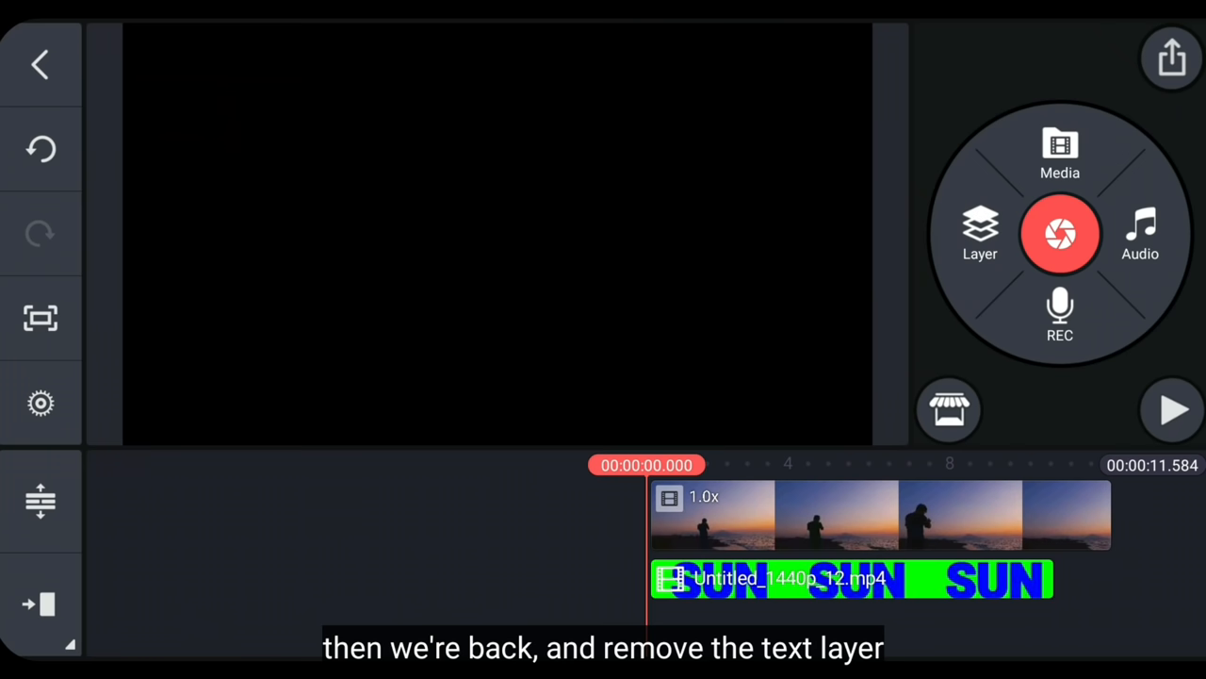
Step: Import the exported SUN clip as a media layer over the grassy sunset clip
click(1059, 151)
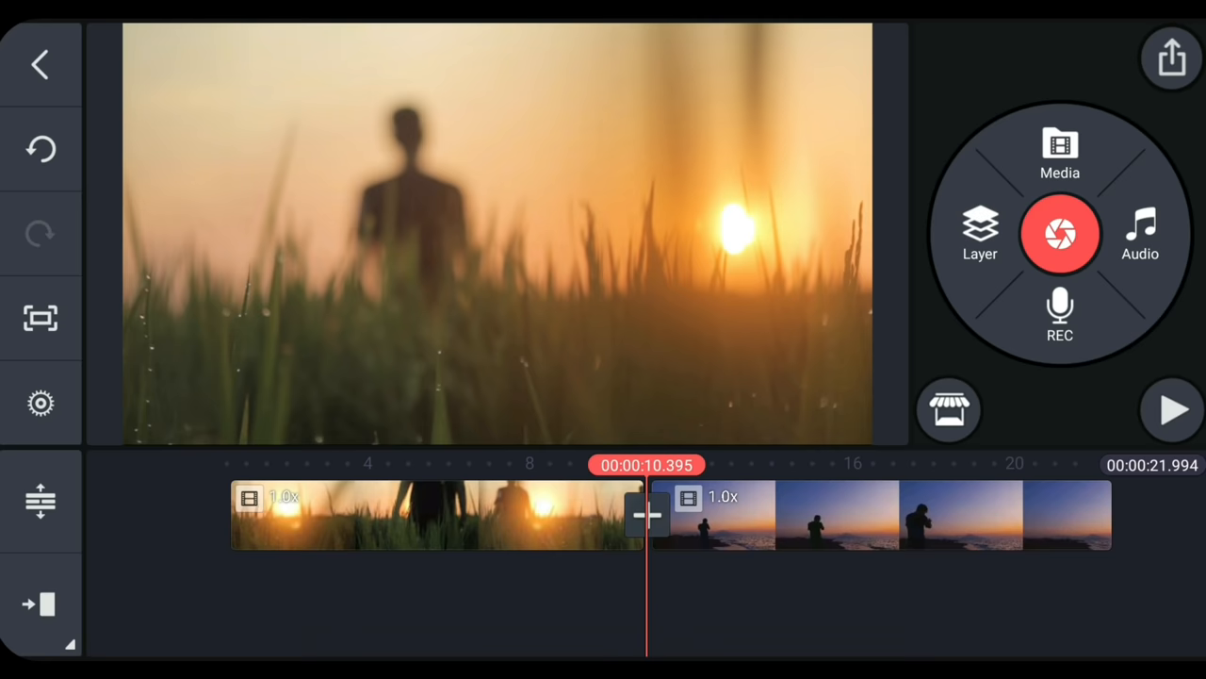
click(1059, 151)
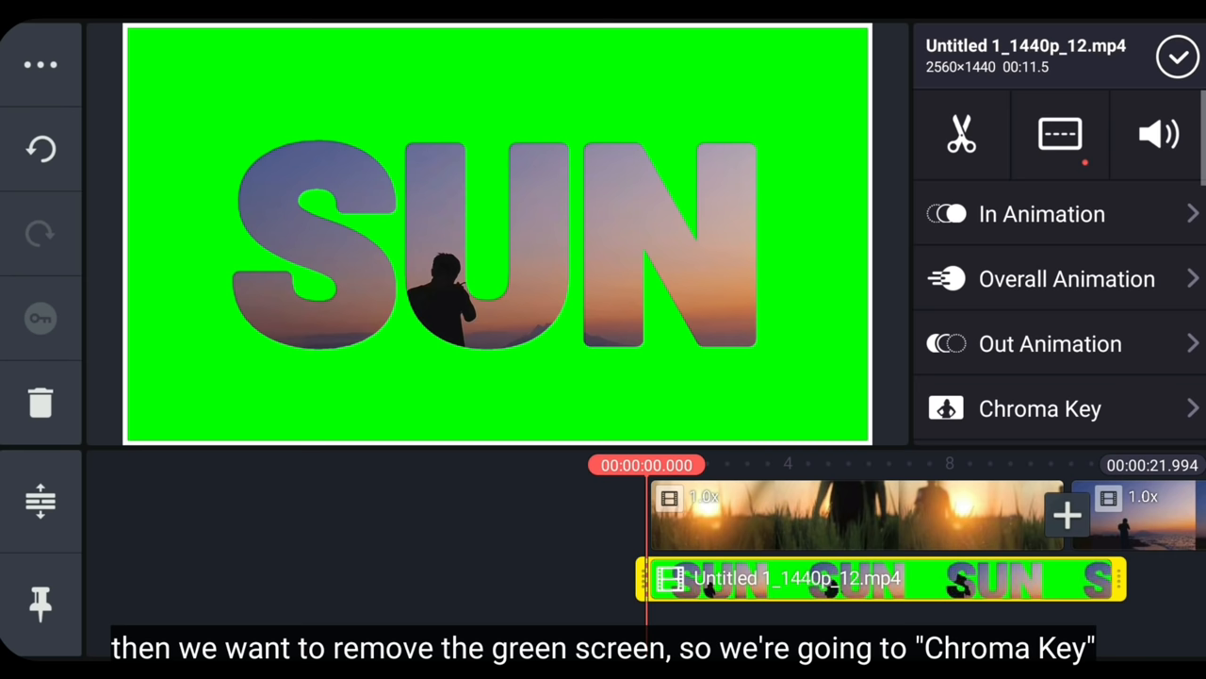
Step: Key out green around the SUN letters, fine-tuning removal and edge detail sliders
click(1040, 409)
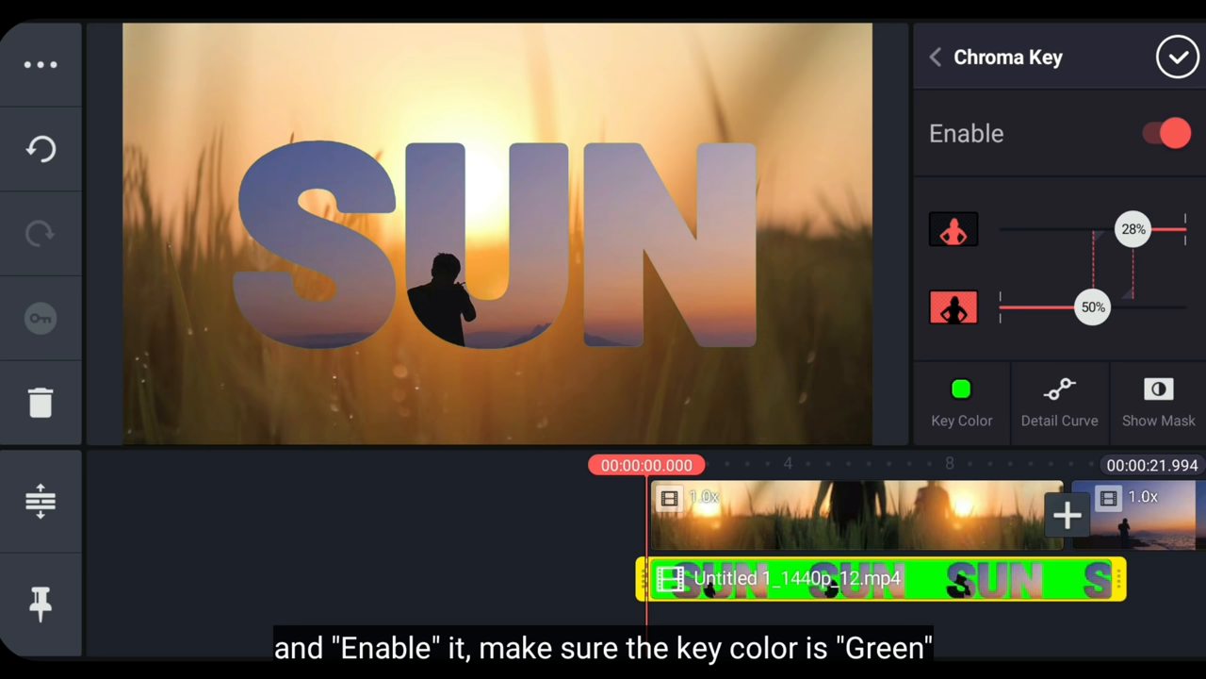
drag(1131, 228, 1126, 231)
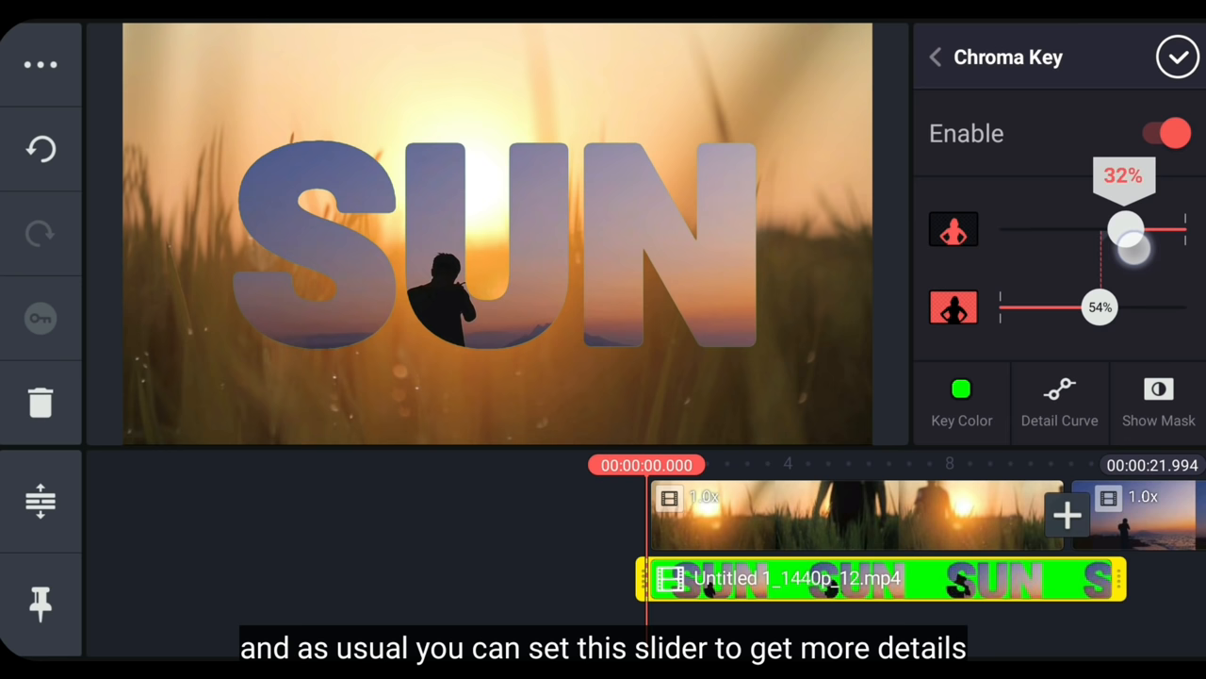
drag(1126, 231, 1114, 229)
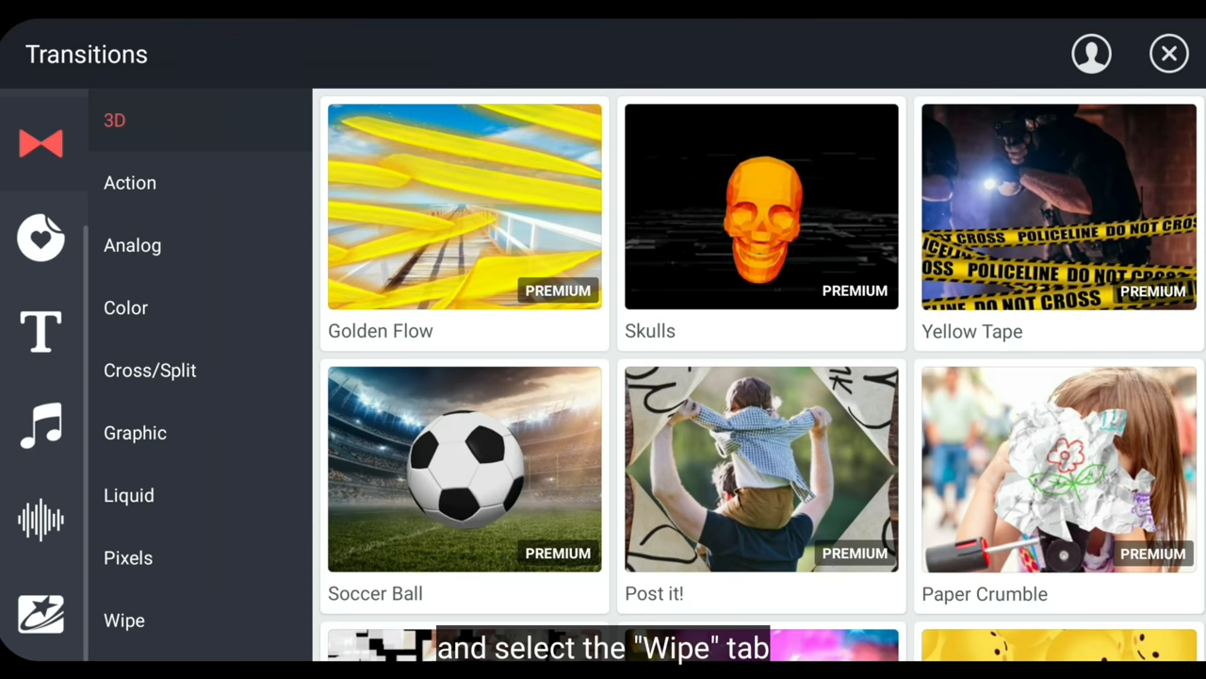
Step: Apply Lumafade variant 02 between the grassy sunset and beach clips
click(123, 619)
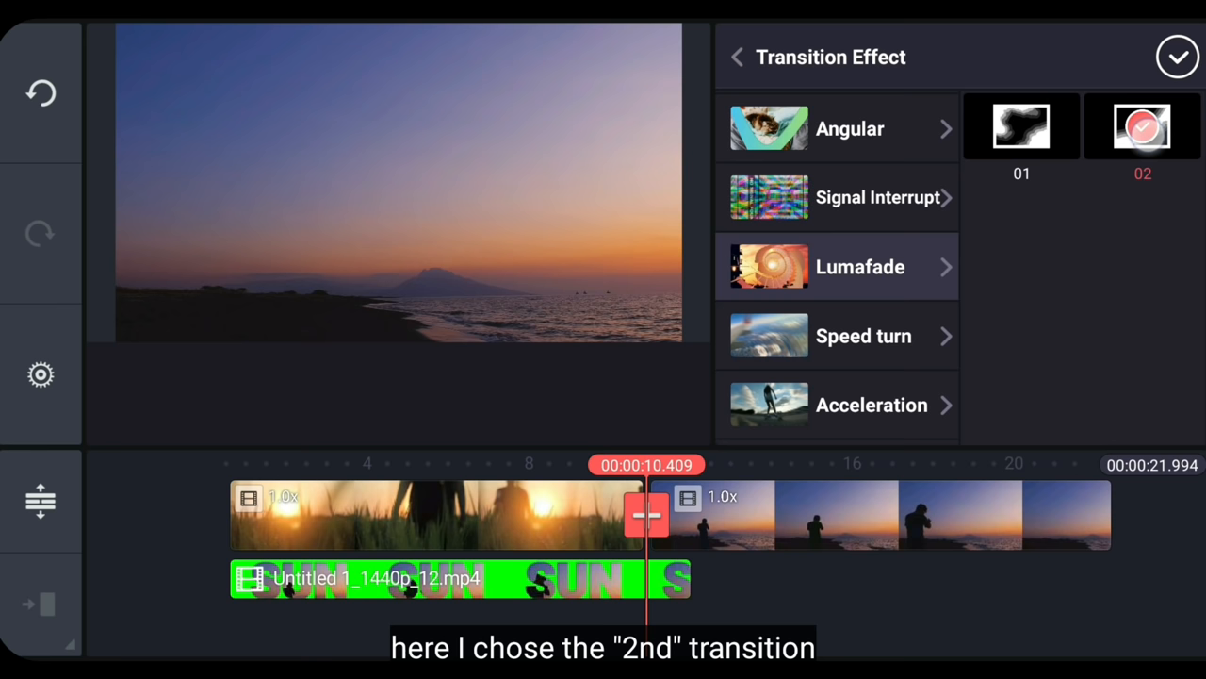
click(857, 266)
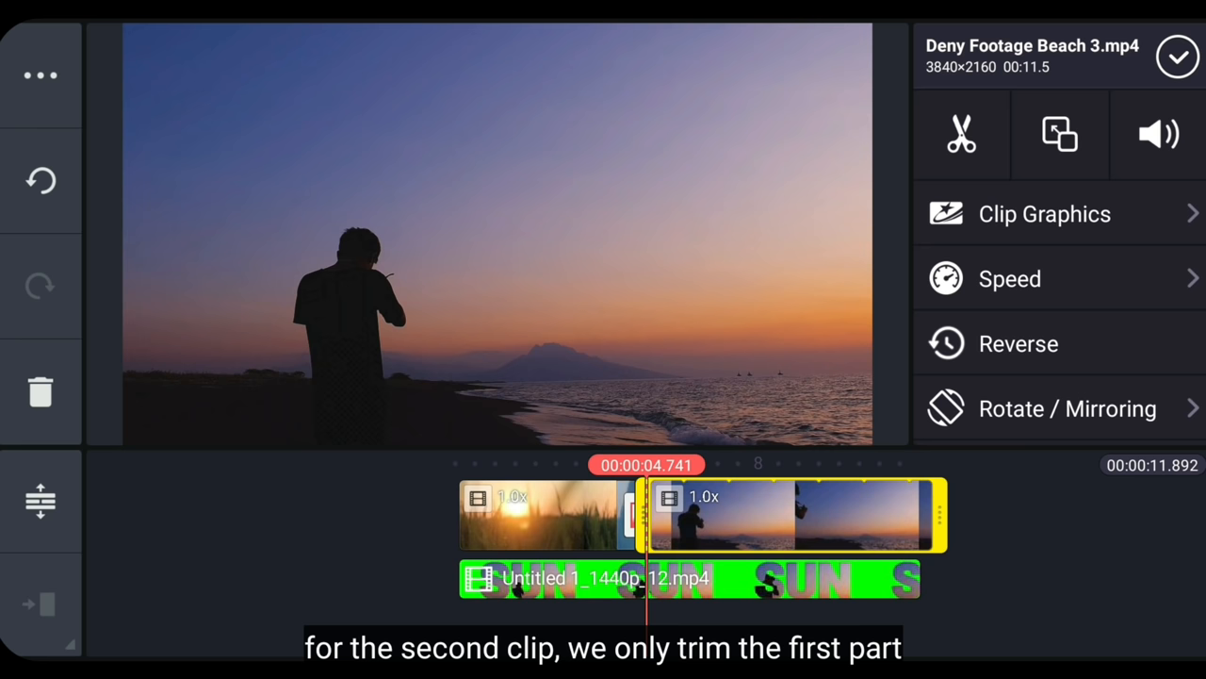
Step: Finish trimming the beach clip's start and select the SUN layer
click(532, 514)
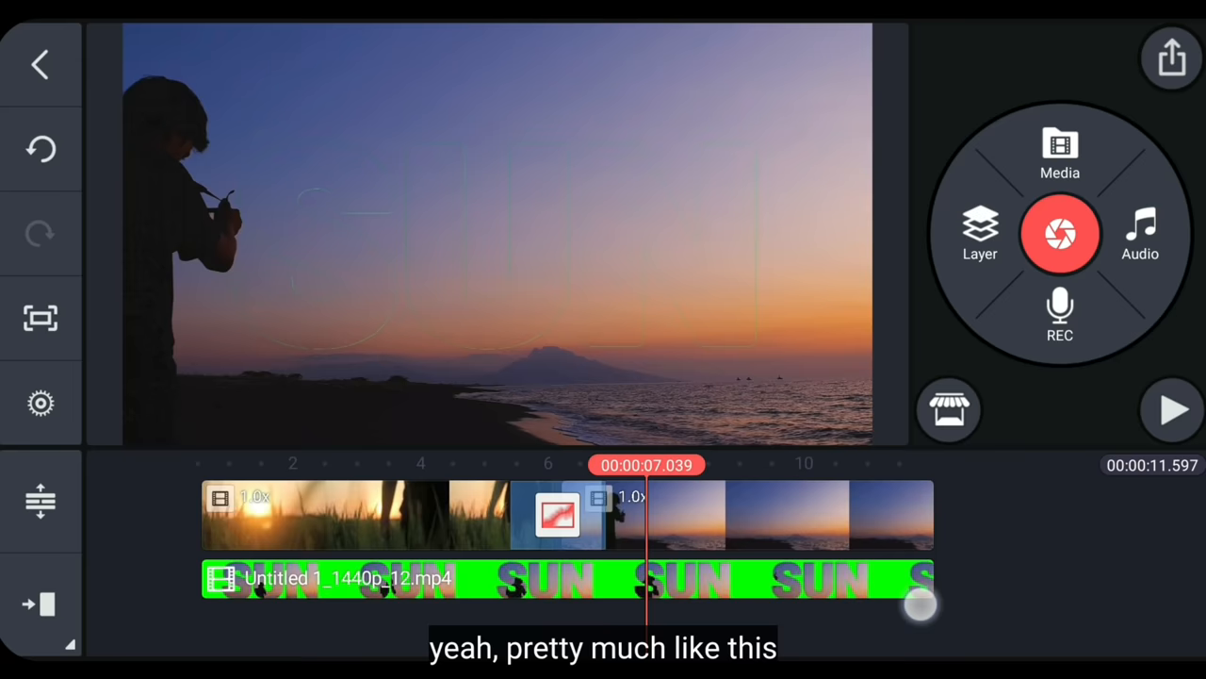
click(1172, 409)
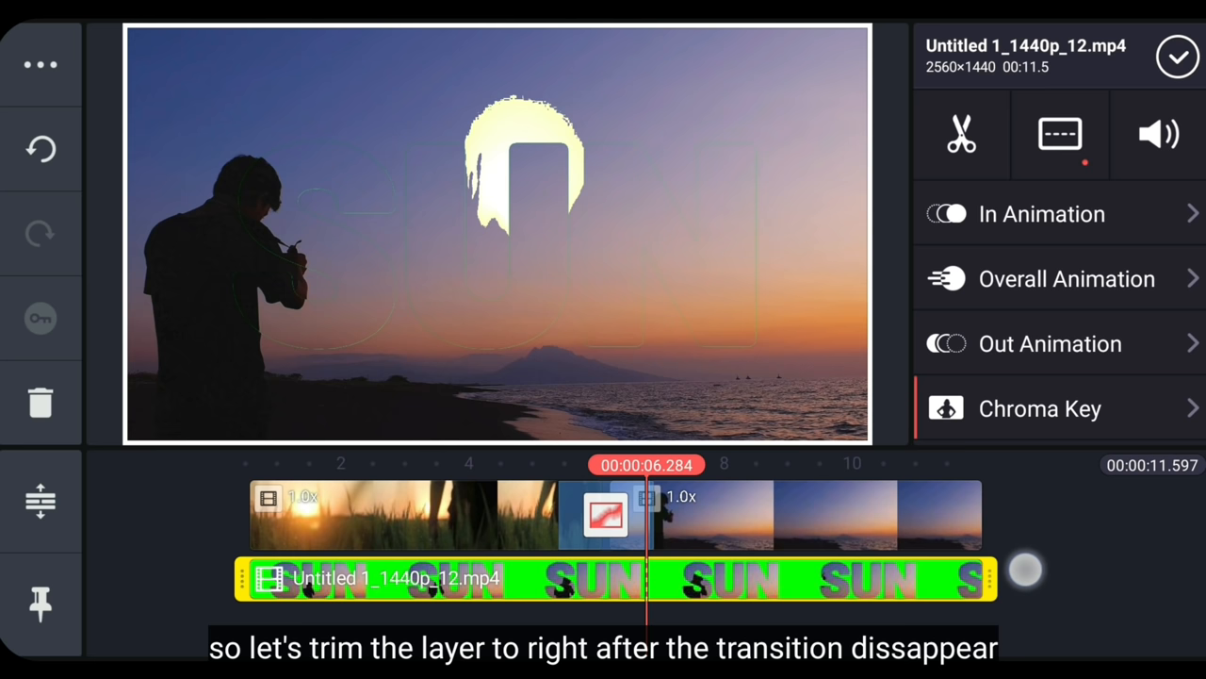
Step: Trim the SUN text layer to about 6.4 seconds, ending just after the transition
drag(980, 579, 651, 579)
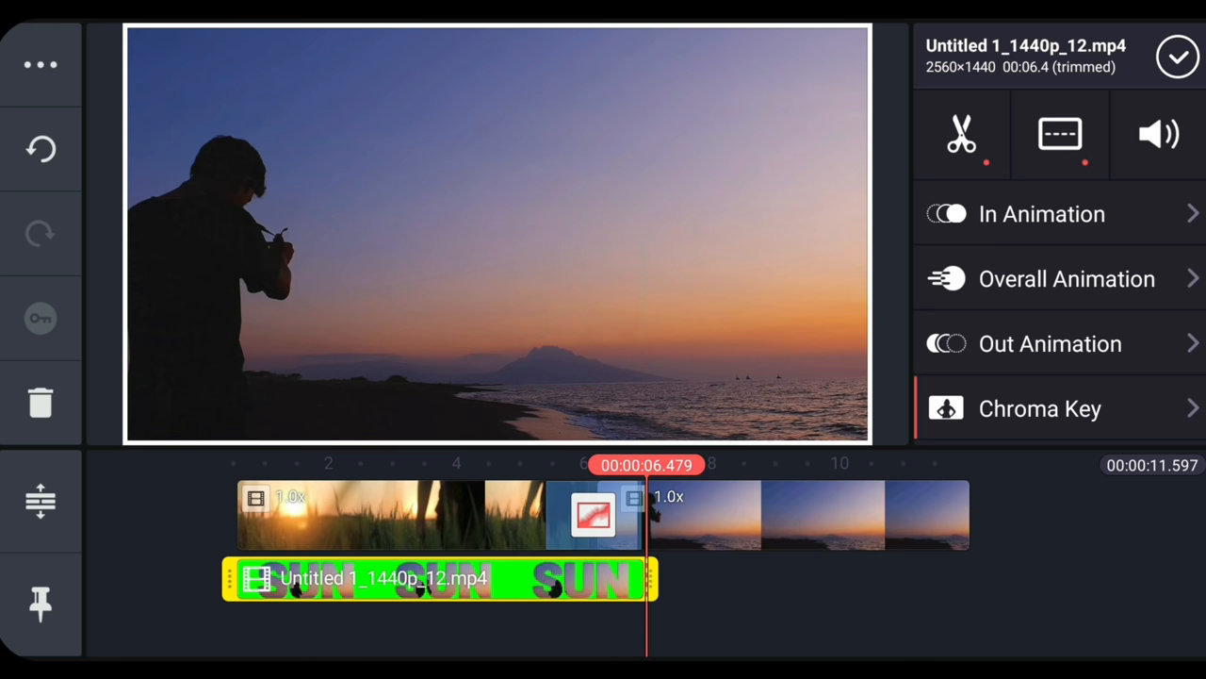